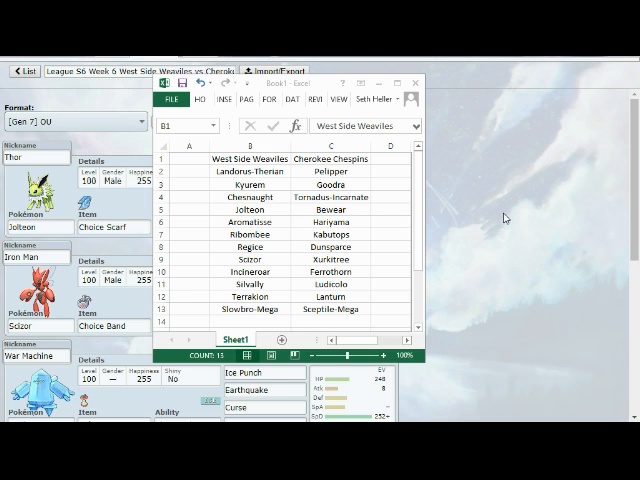
mouse_move(500, 212)
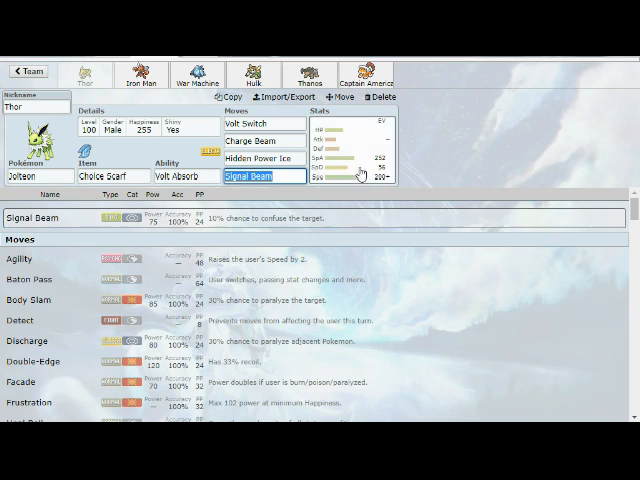
mouse_move(440, 150)
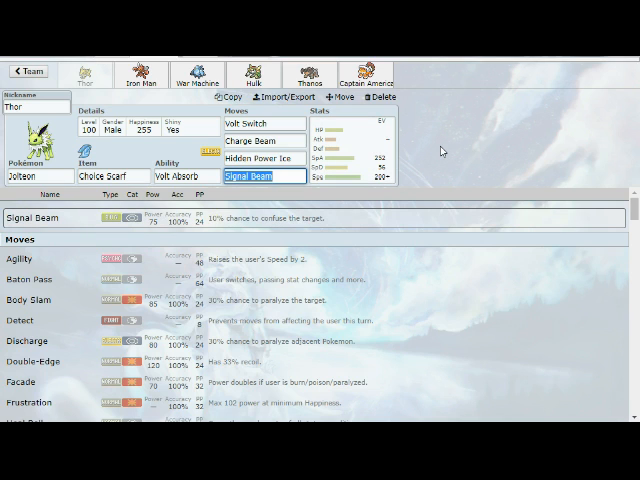
mouse_move(416, 140)
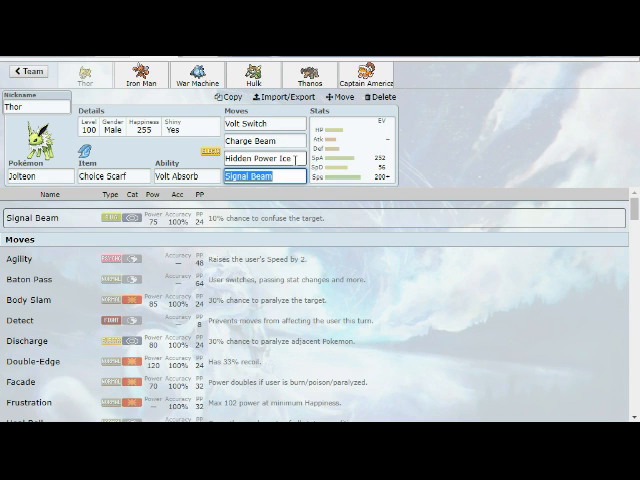
Open Thor the Jolteon's set to show its Choice Scarf moves and Timid spread.
left_click(255, 140)
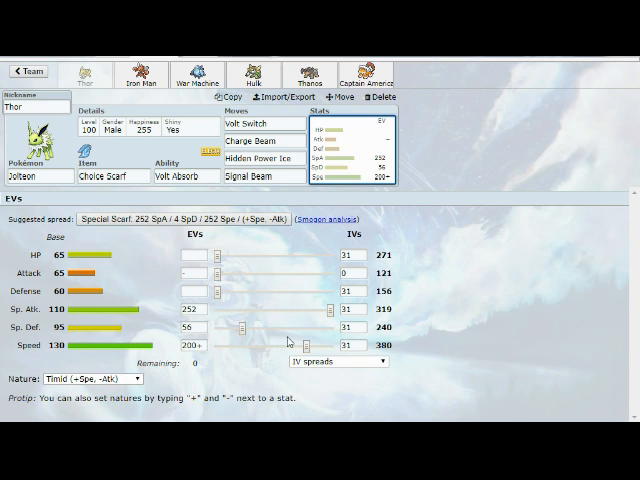
mouse_move(289, 343)
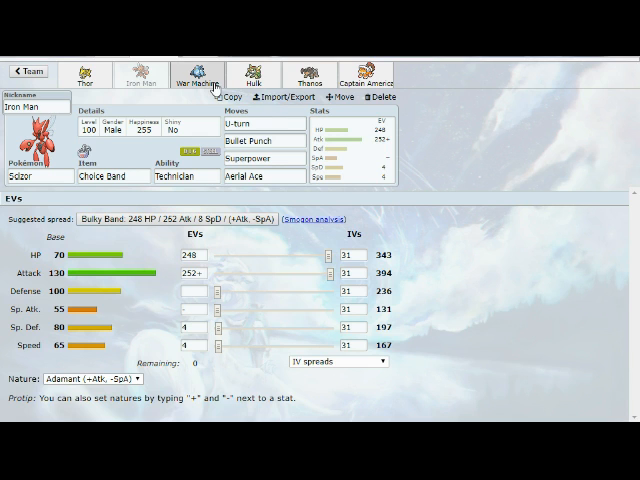
Switch to War Machine the Regice's tab to show its Leftovers Careful set.
left_click(198, 73)
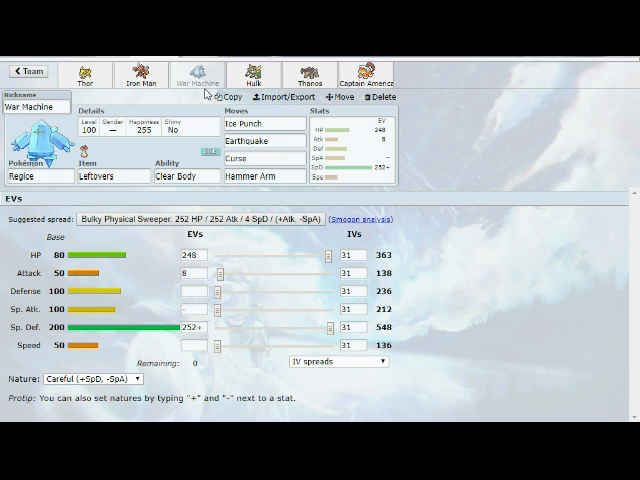
mouse_move(420, 166)
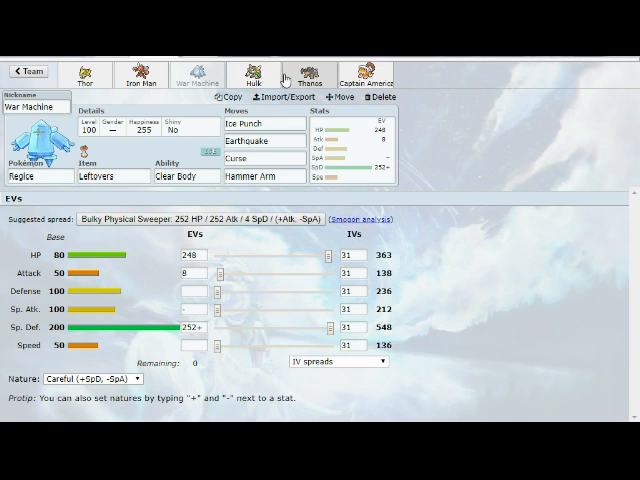
Switch to Hulk the Chesnaught's tab to show its Leftovers Impish set.
left_click(244, 72)
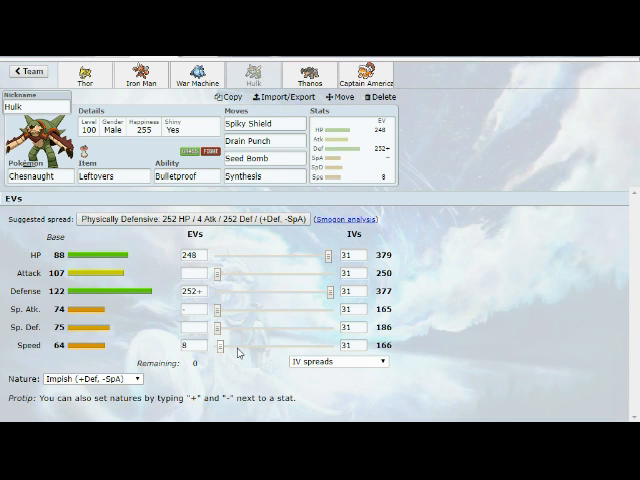
mouse_move(248, 353)
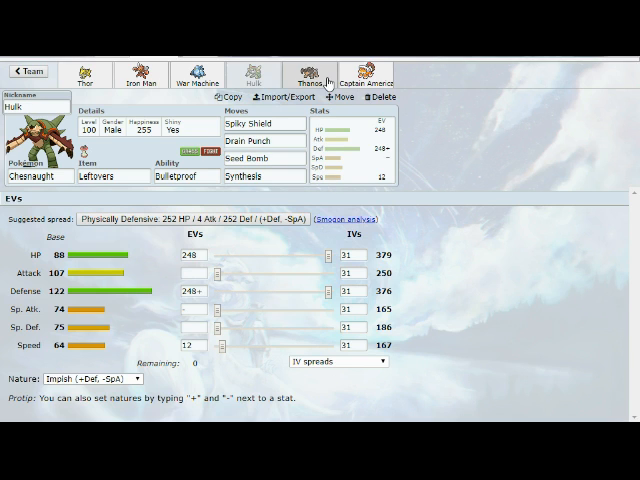
Switch to Thanos the Terrakion's tab to show its Choice Scarf Jolly set.
left_click(310, 72)
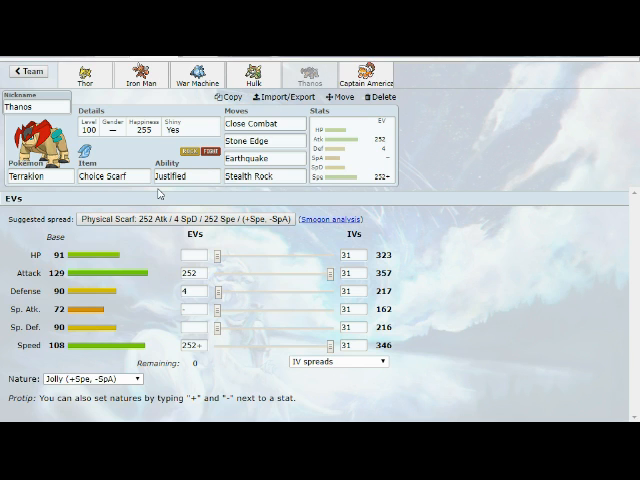
mouse_move(216, 284)
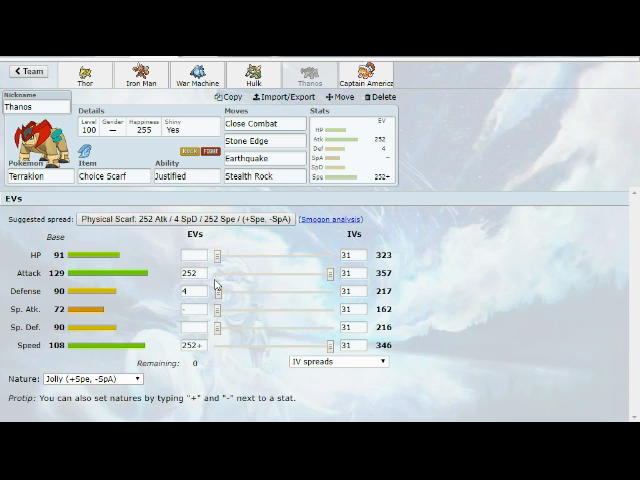